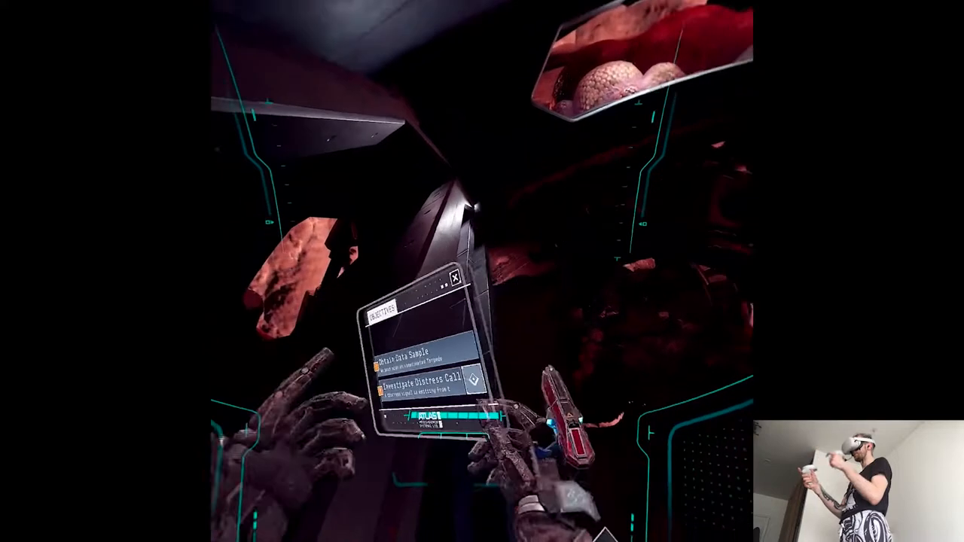
pyautogui.moveTo(482, 272)
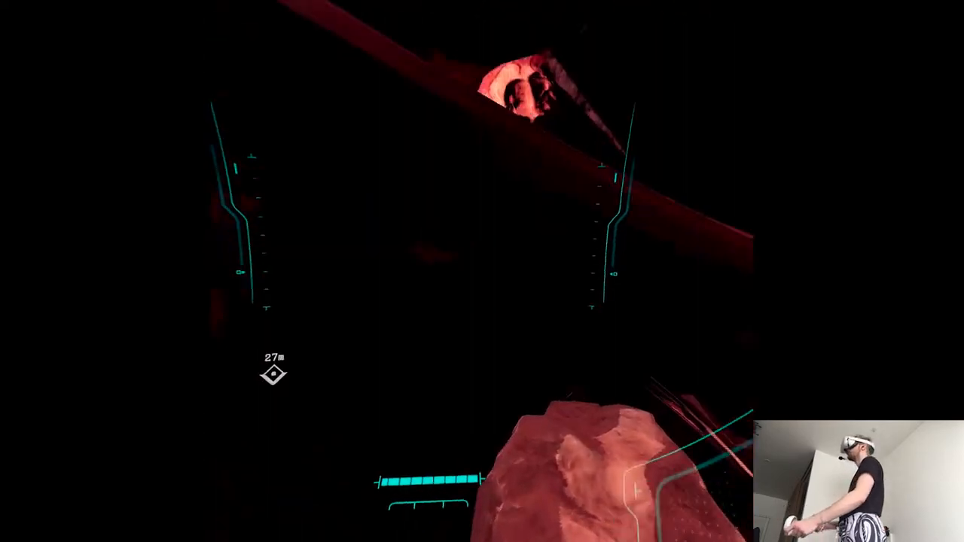
pyautogui.moveTo(482, 272)
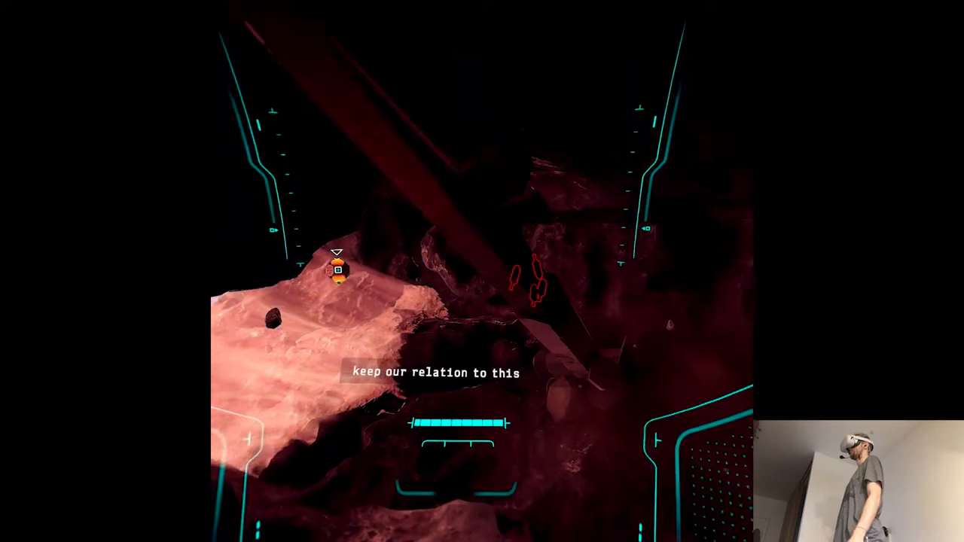
pyautogui.moveTo(482, 272)
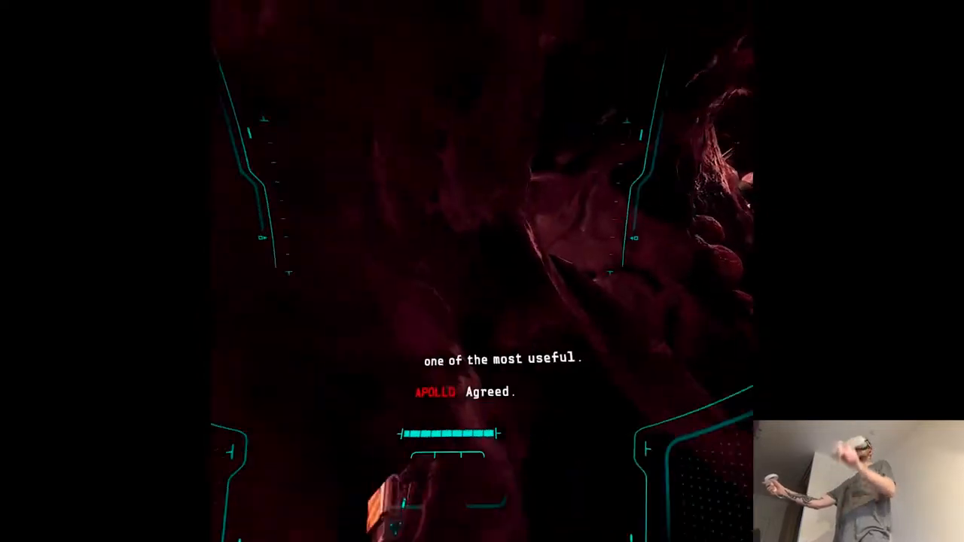
pyautogui.moveTo(482, 271)
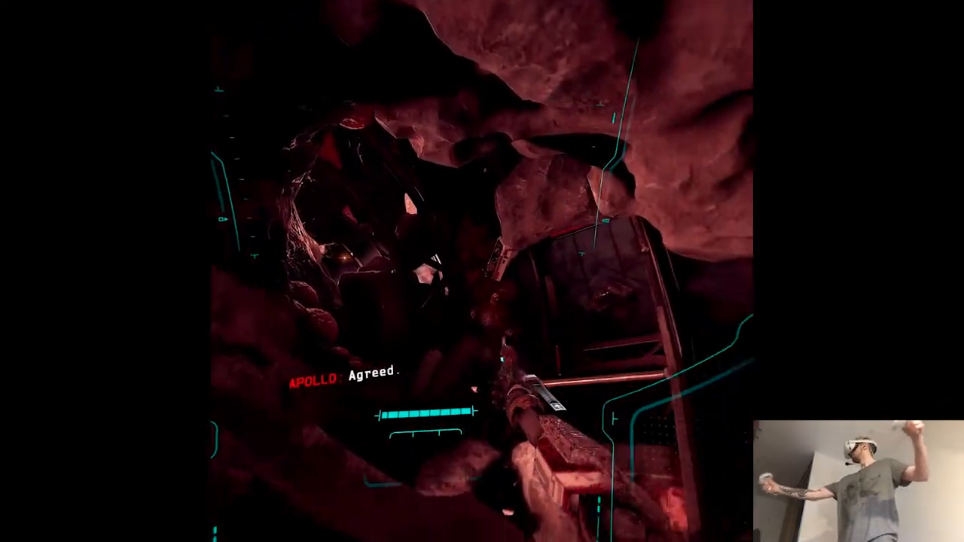